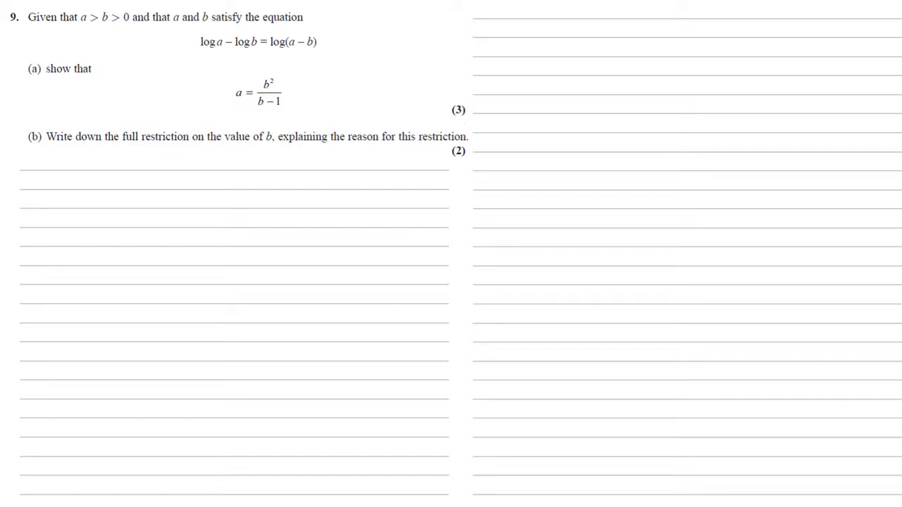
text(a.)
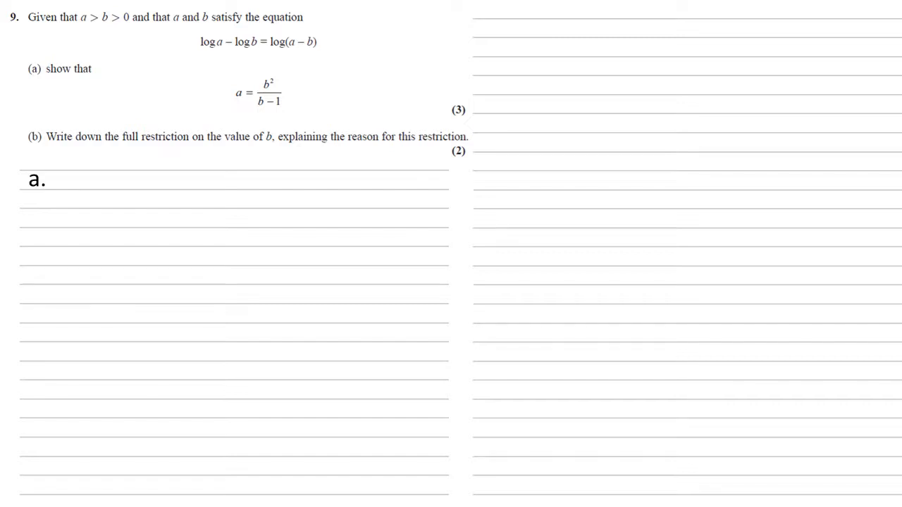
text(log a - log b = log a/b)
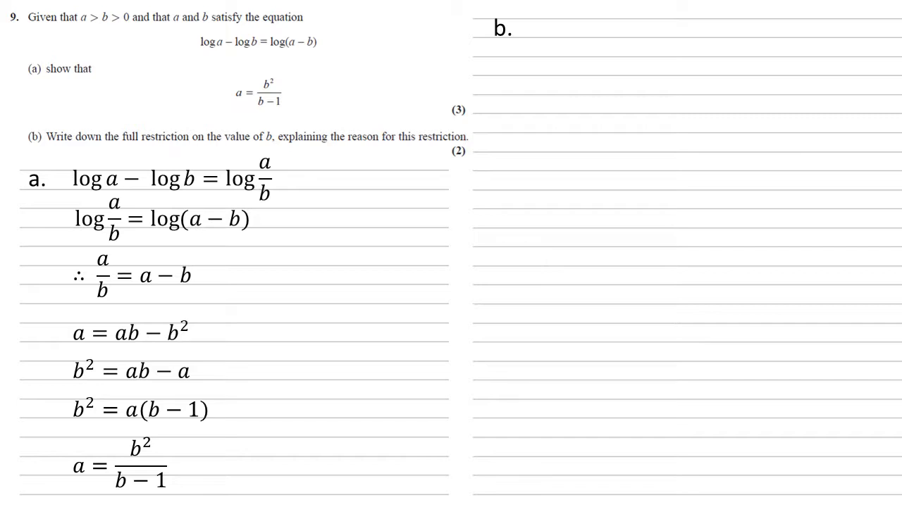
text(a > 0)
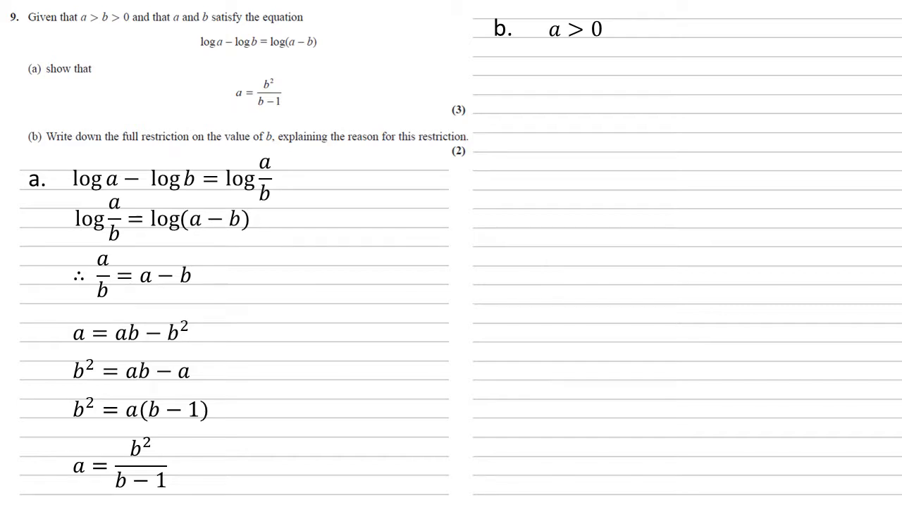
text(∴ b²/(b−1) > 0)
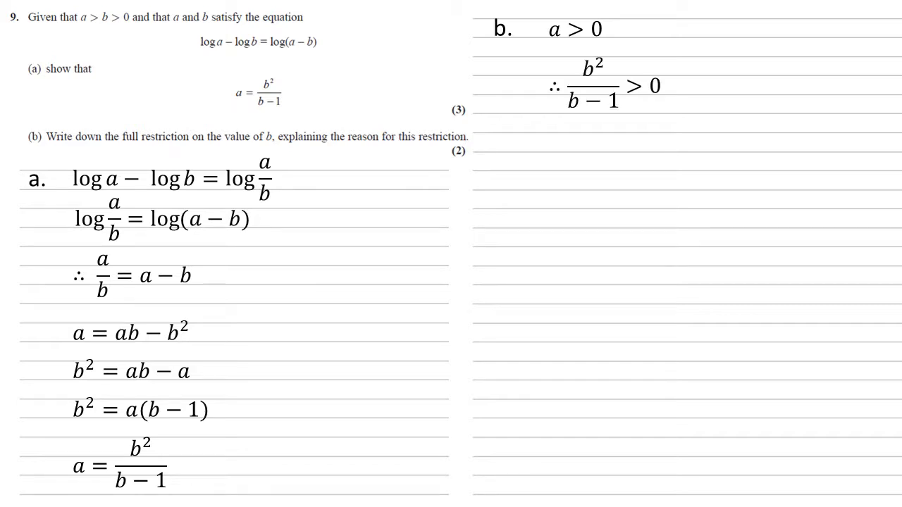